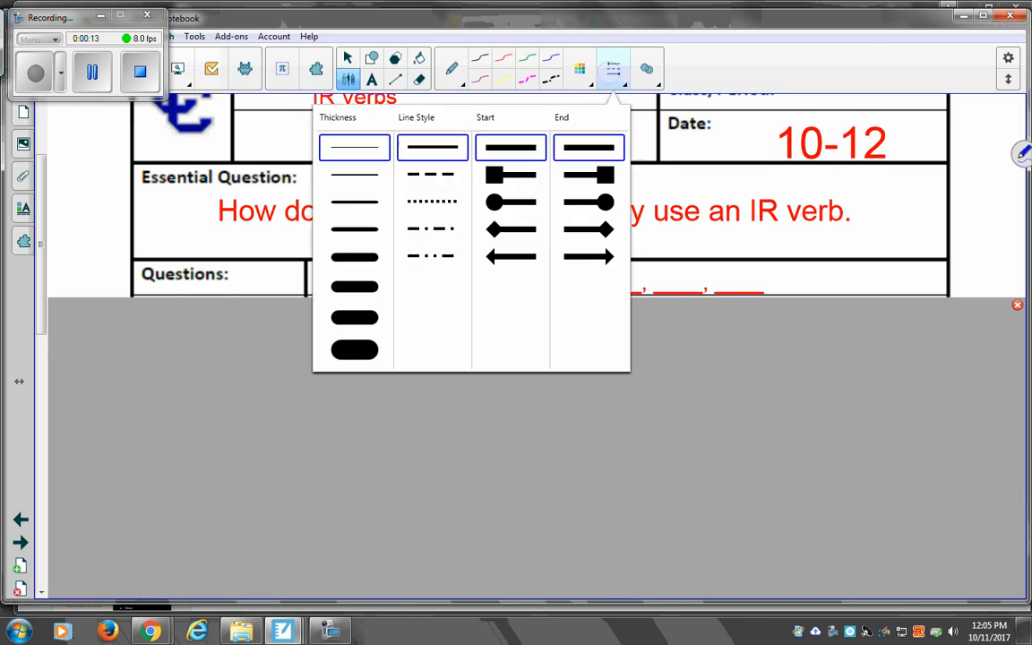
- Handwrite AR, ER, IR in the three infinitive blanks with the pen
left_click(354, 201)
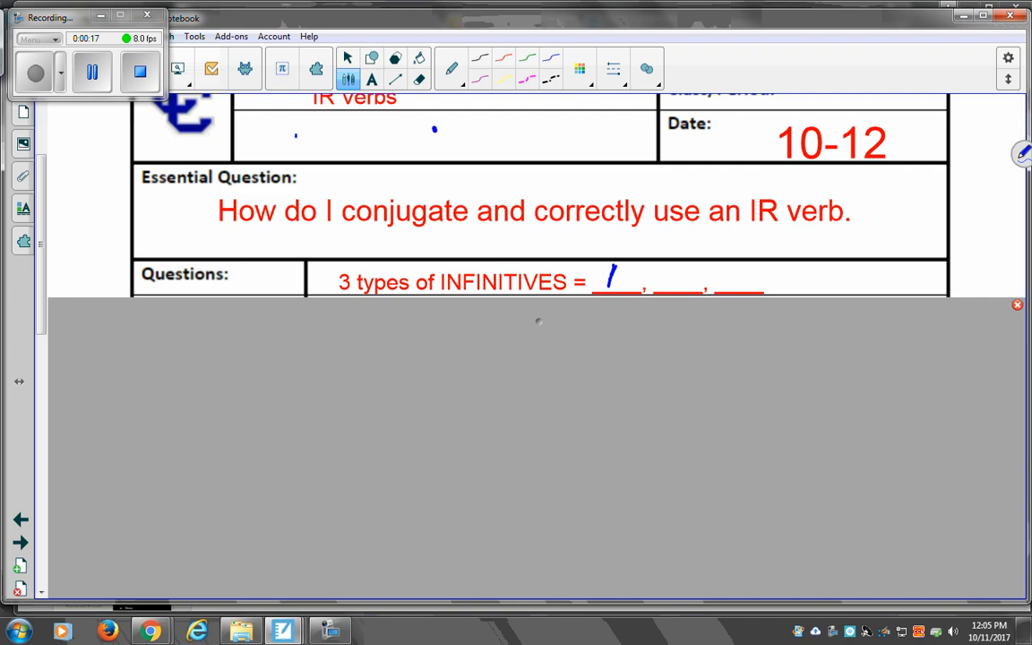
left_click_drag(606, 272, 681, 283)
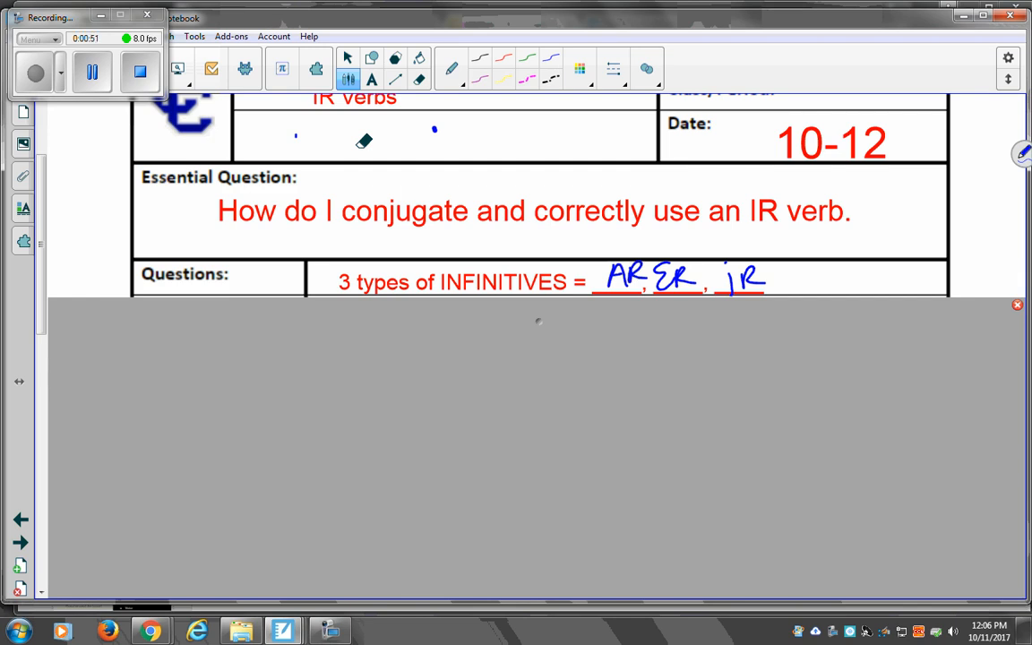
- Write the ordinal labels 1st above AR, 2nd above ER and 3rd above IR
left_click_drag(583, 255, 601, 237)
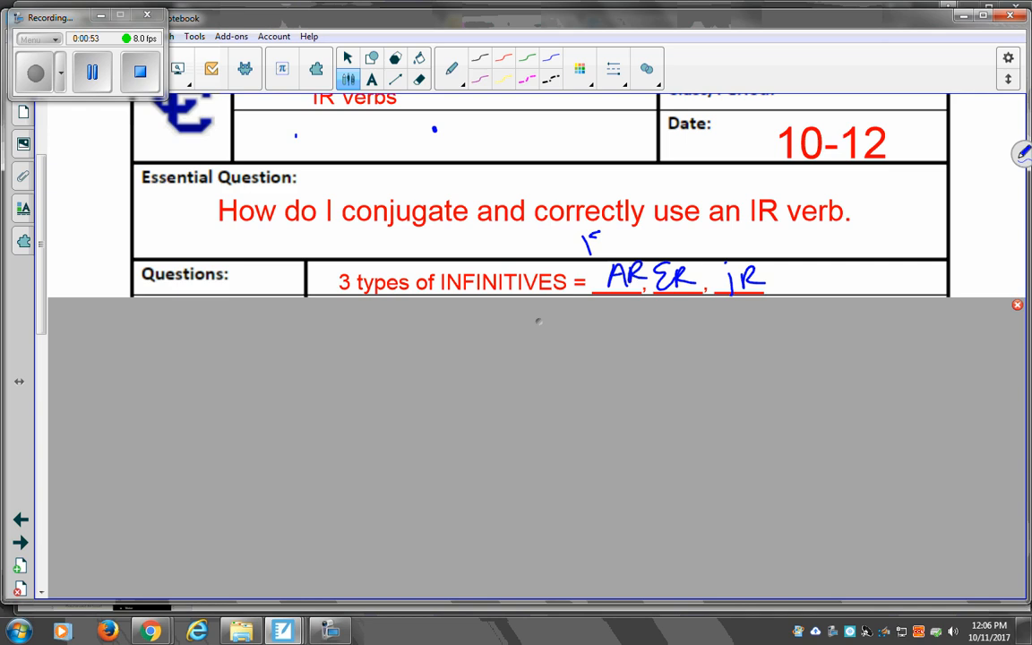
left_click_drag(591, 242, 613, 236)
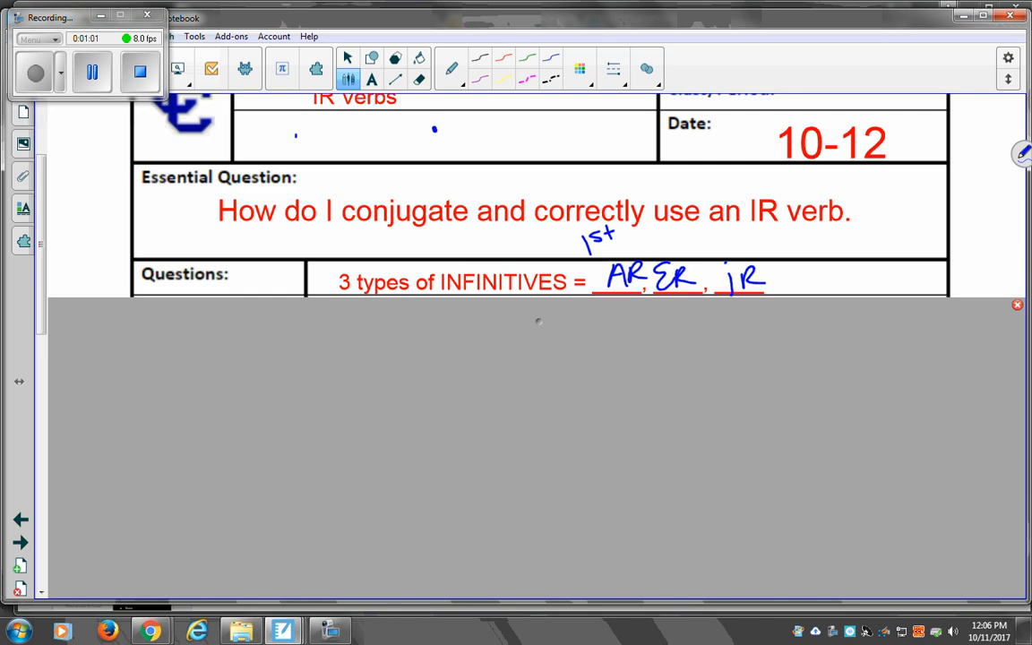
left_click_drag(649, 248, 685, 237)
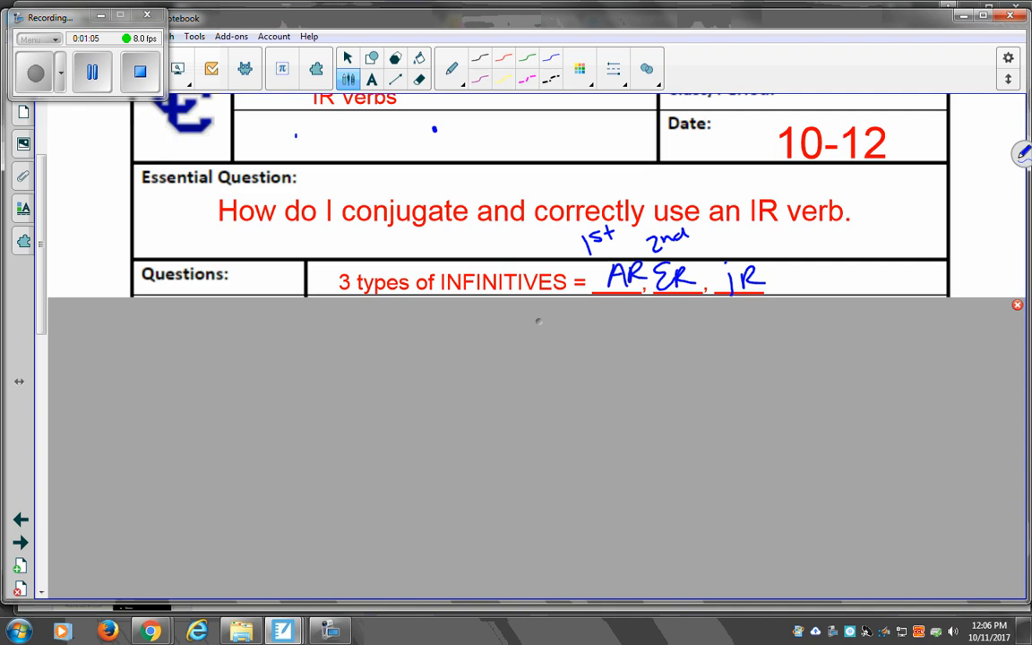
left_click_drag(726, 233, 735, 253)
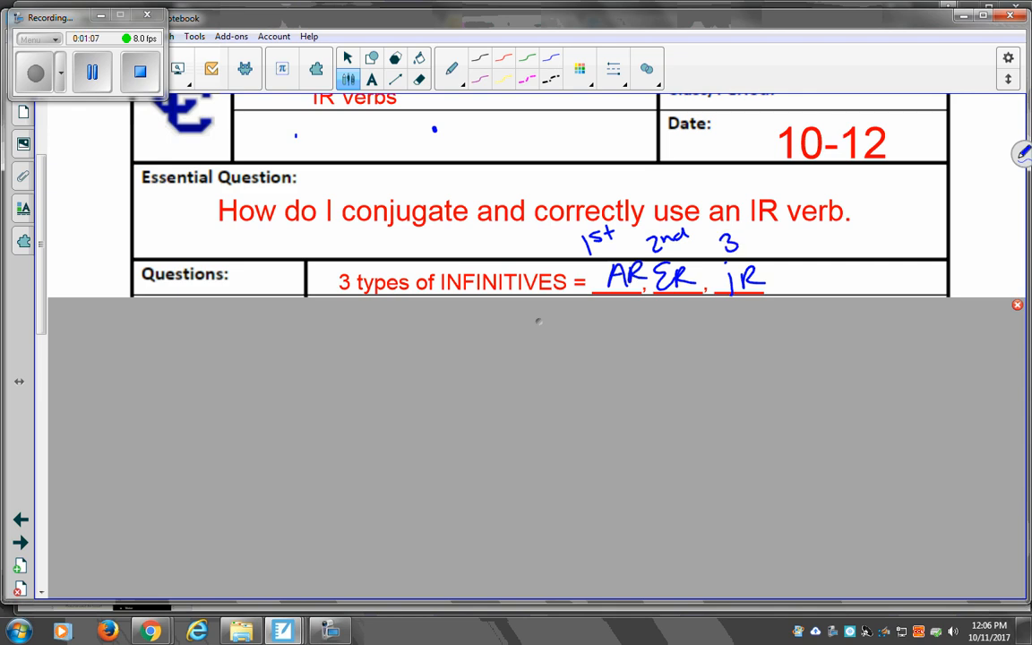
left_click_drag(734, 242, 756, 229)
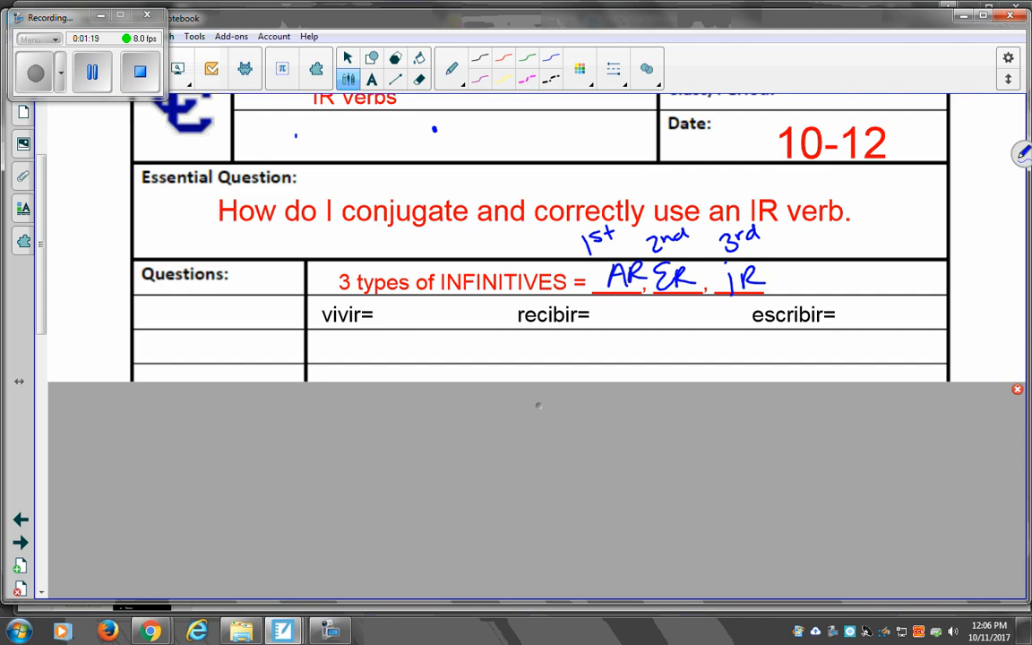
- Write 'to live' after vivir, 'to receive' after recibir, 'un regalo-gift' below, and escribir's meaning
left_click_drag(386, 313, 445, 308)
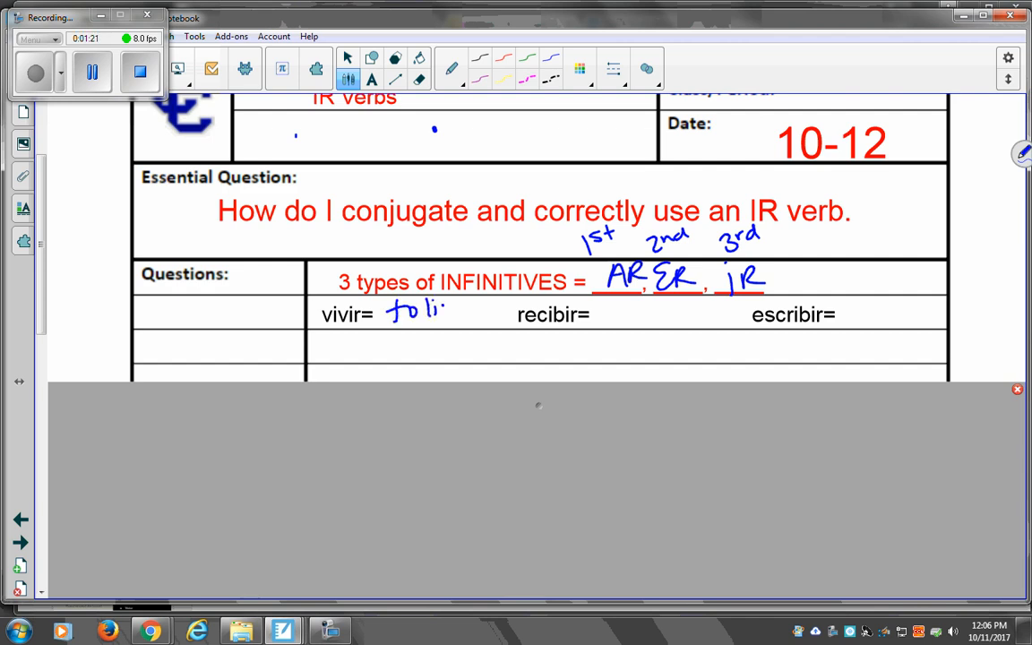
left_click_drag(439, 308, 481, 314)
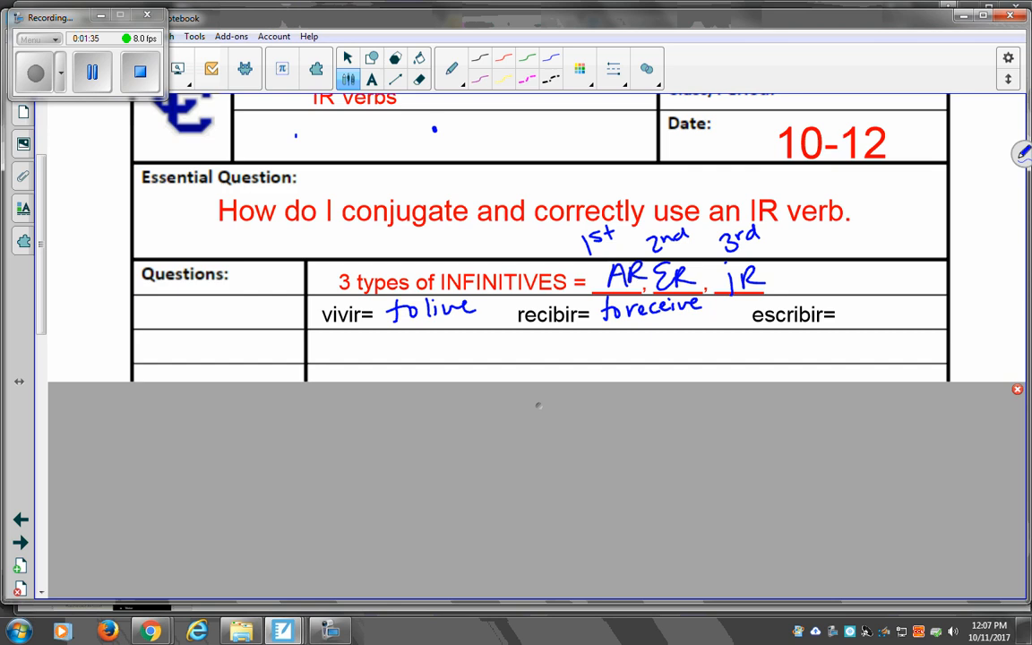
left_click_drag(484, 348, 538, 347)
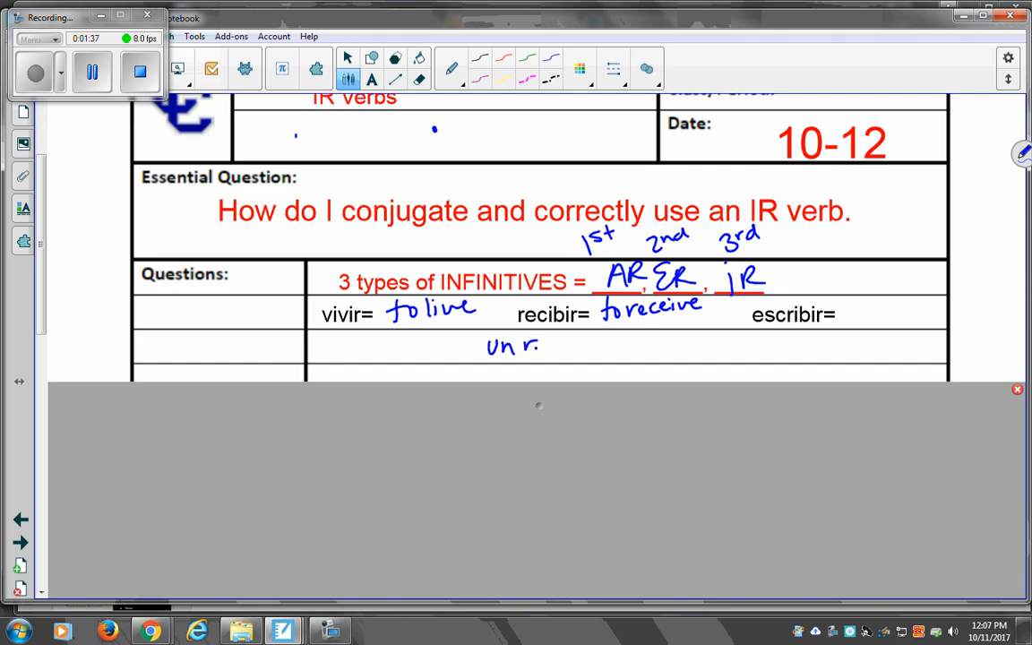
left_click_drag(538, 347, 583, 348)
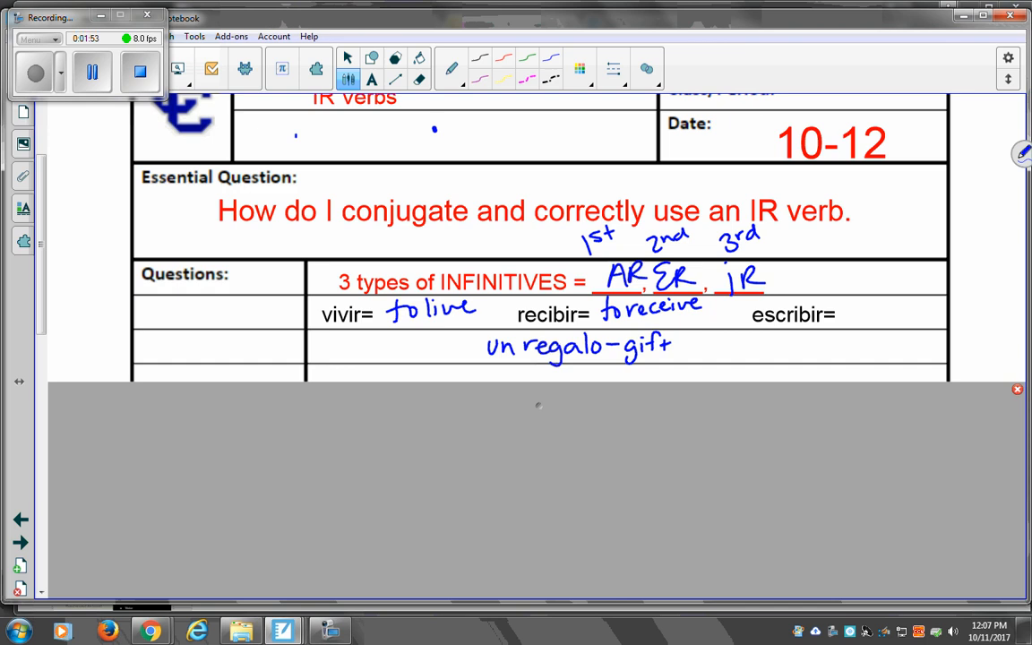
left_click_drag(843, 314, 896, 313)
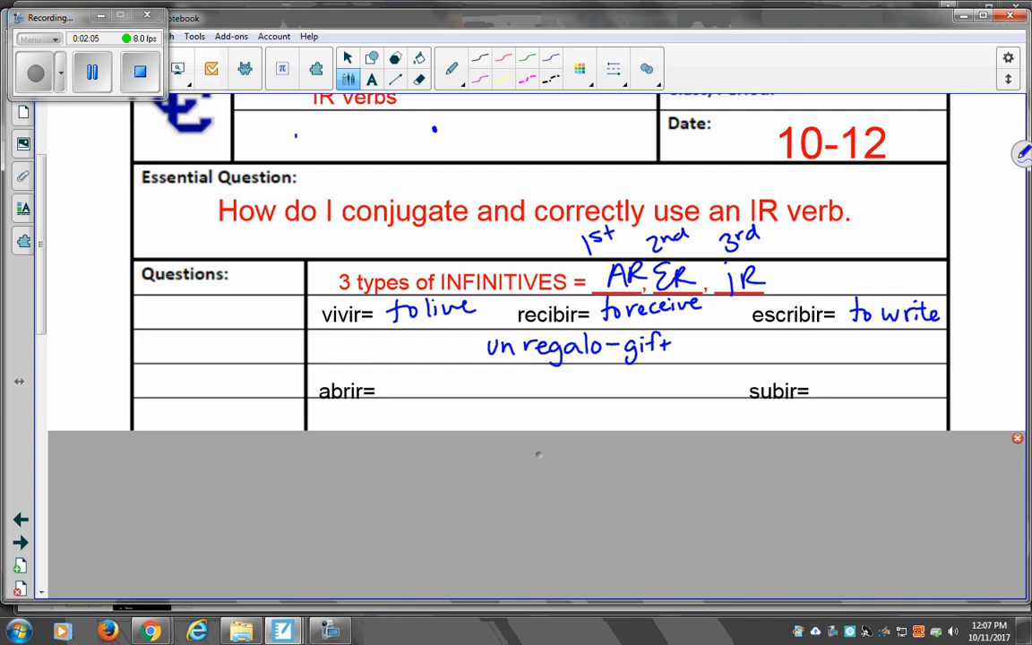
- Write 'to open' as the meaning after abrir
left_click_drag(390, 371, 403, 391)
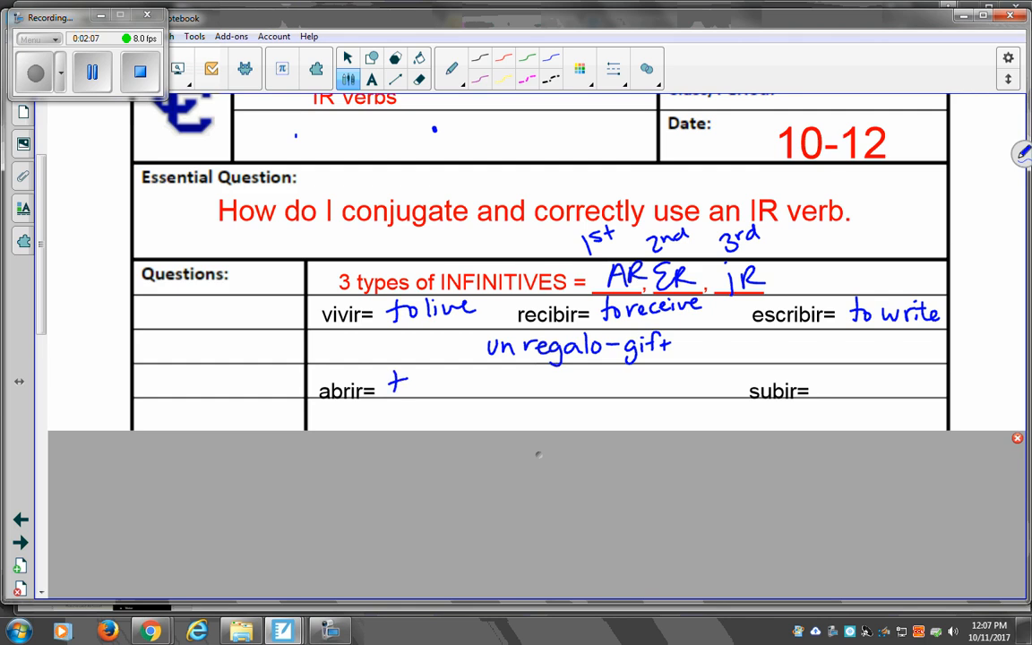
left_click_drag(409, 383, 466, 380)
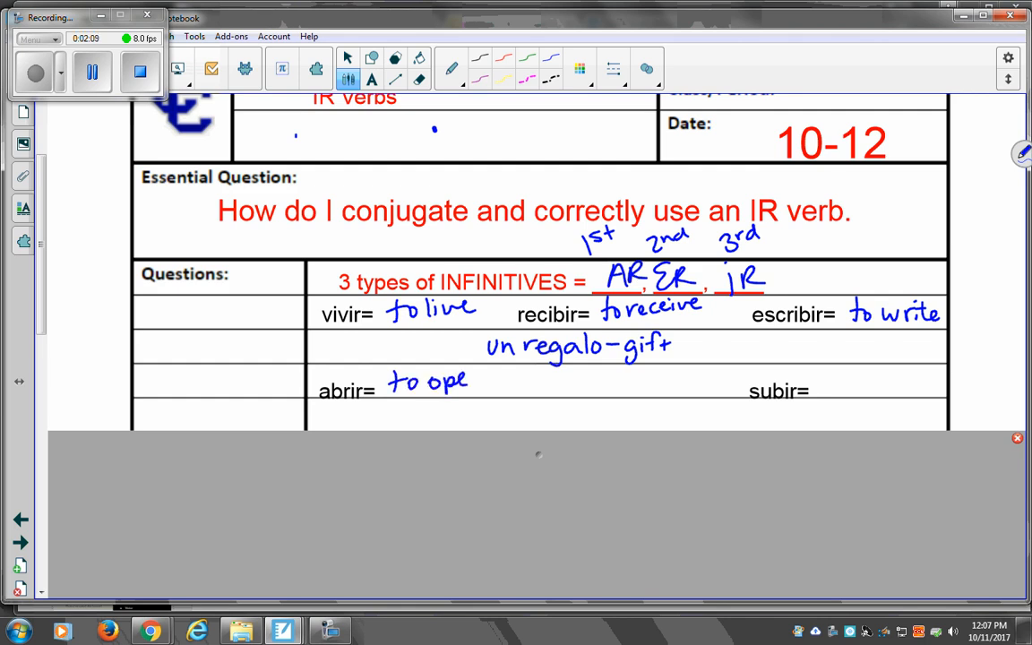
left_click_drag(466, 386, 487, 376)
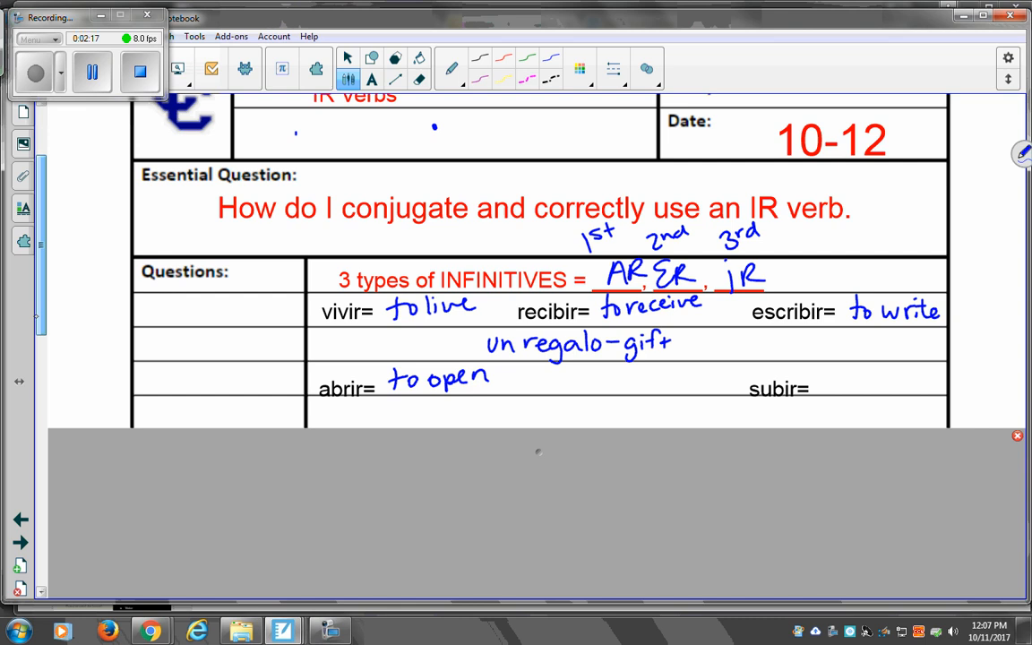
scroll("up", 3)
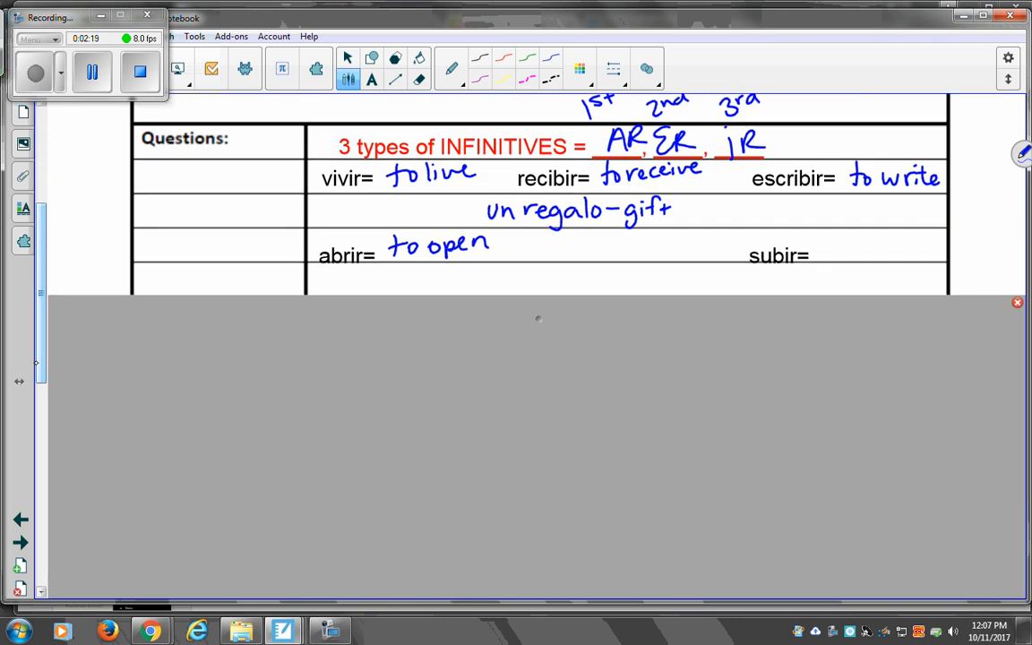
- Write the example nouns 'la puerta / la ventana' beneath abrir
left_click_drag(319, 283, 339, 284)
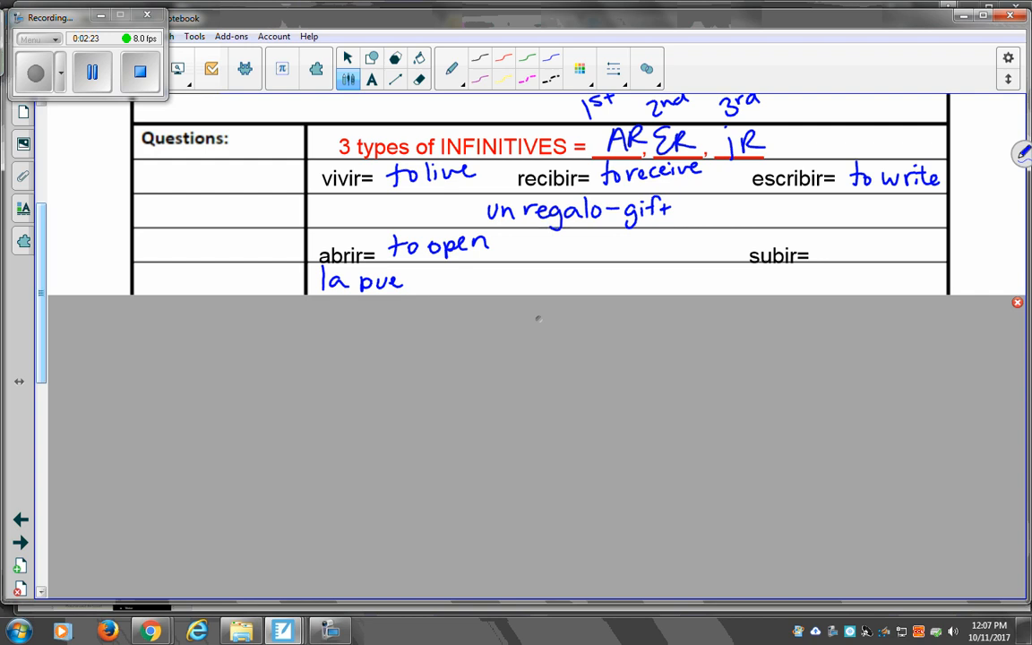
left_click_drag(403, 279, 439, 280)
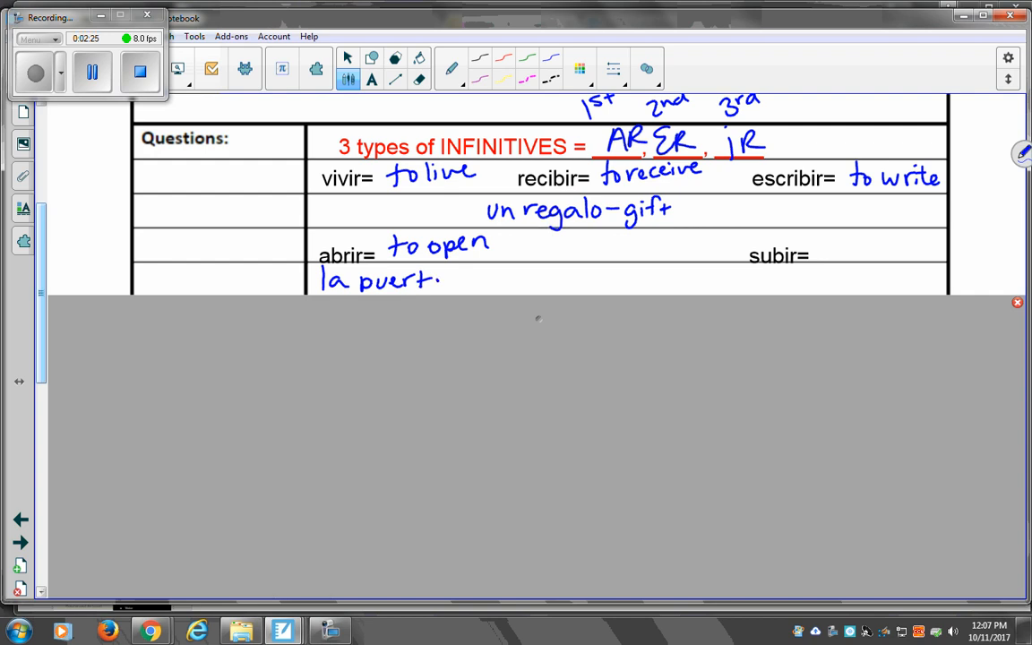
left_click_drag(439, 278, 452, 285)
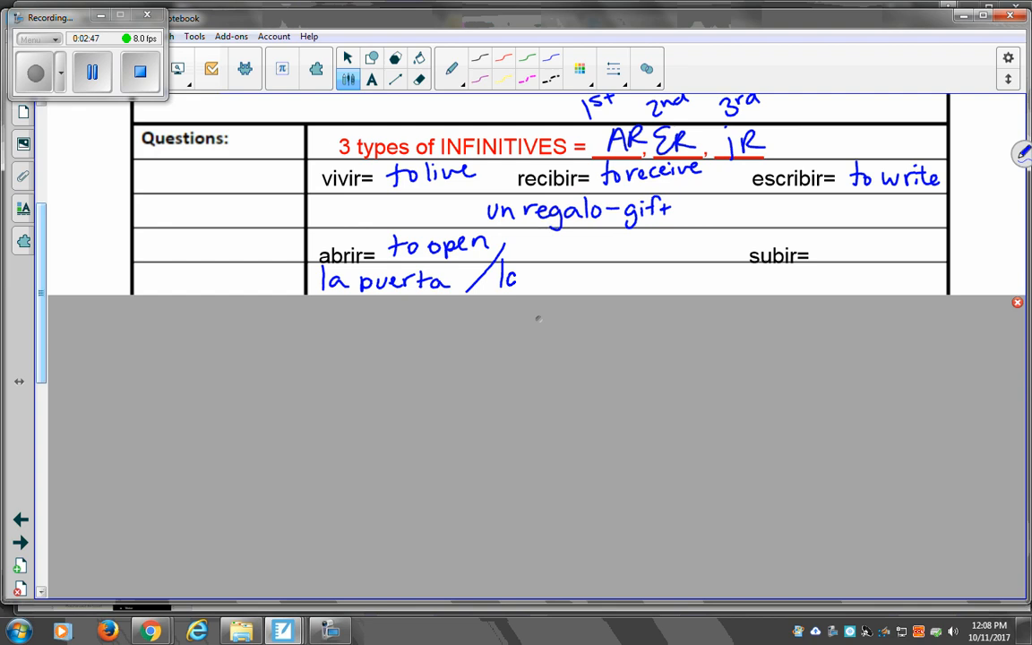
left_click_drag(502, 278, 583, 278)
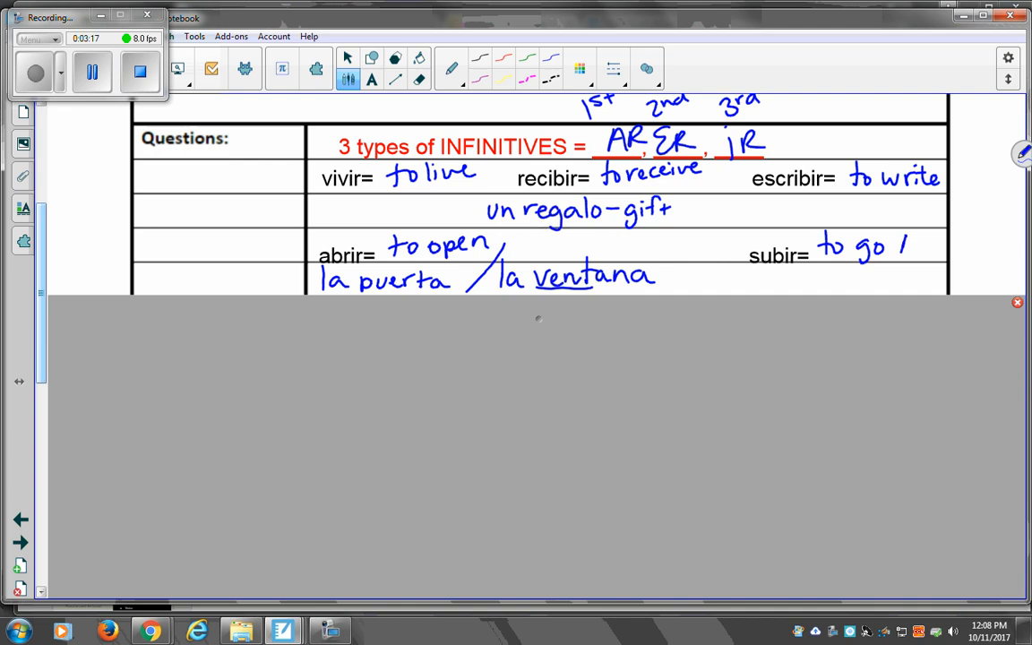
- Write 'to go up/climb' after subir and 'las escaleras (stairs)' beneath it
left_click_drag(896, 255, 946, 236)
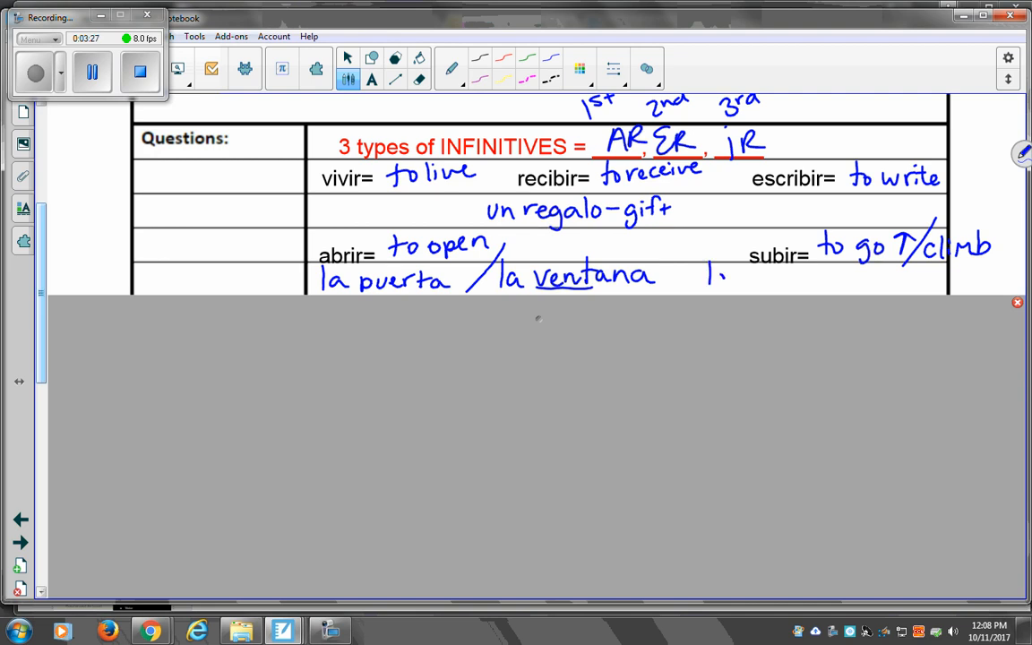
left_click_drag(708, 273, 787, 283)
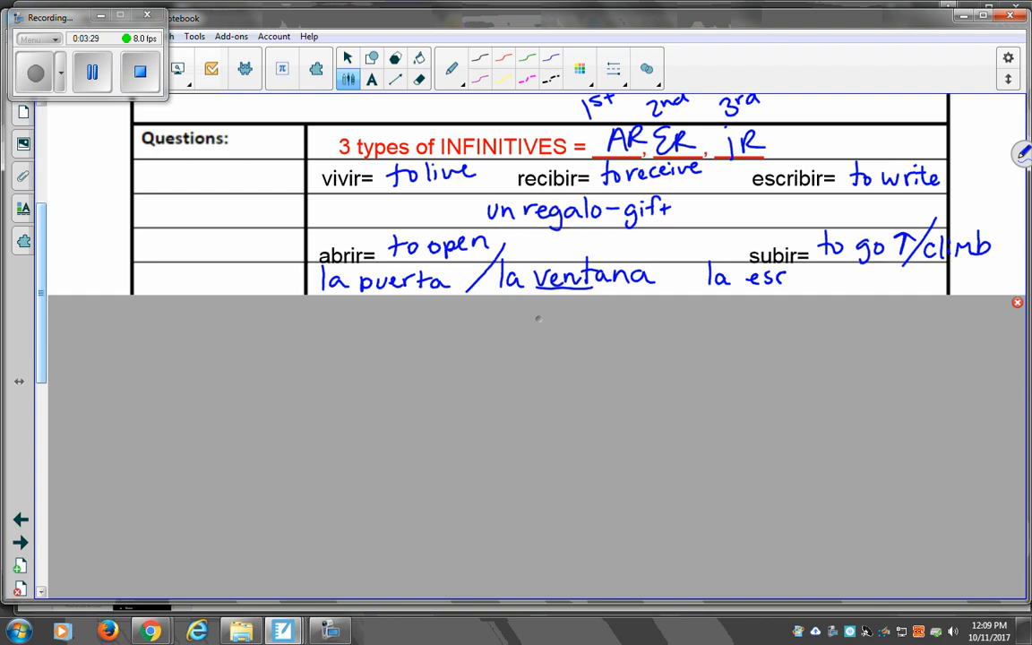
left_click_drag(786, 276, 849, 276)
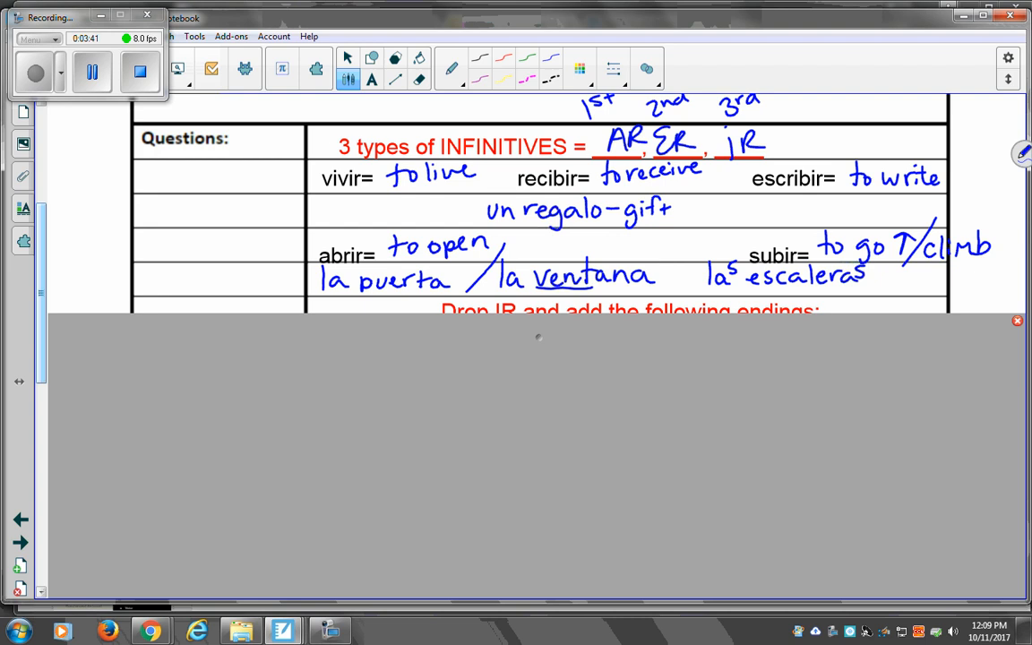
left_click_drag(888, 291, 905, 269)
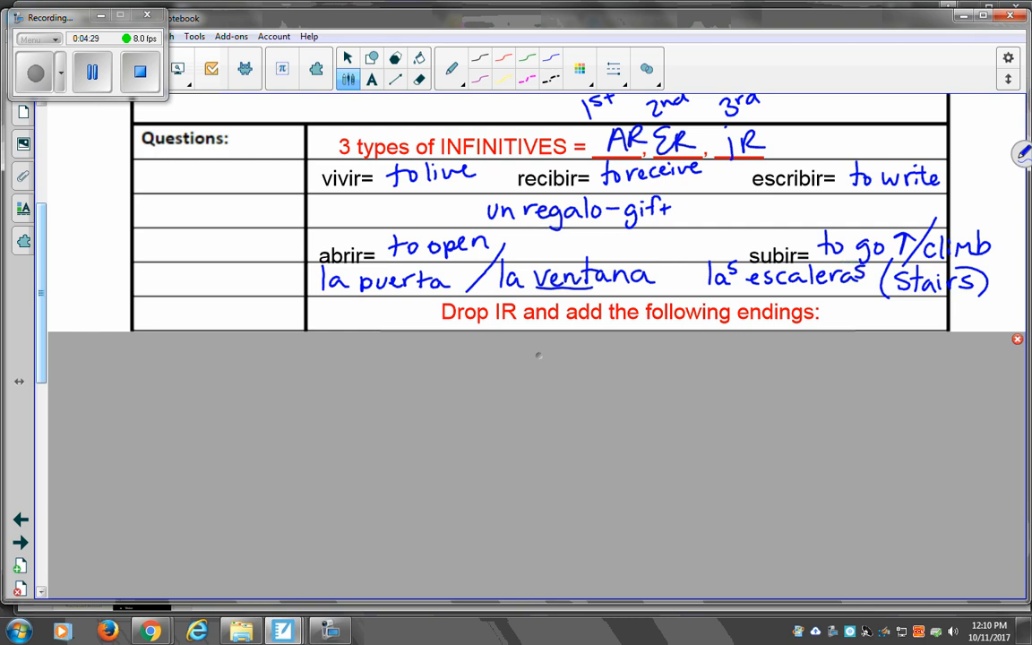
- Write the ER endings o, es, e, emos, en and matching IR endings o, es, e, imos, en in the table
scroll("down", 3)
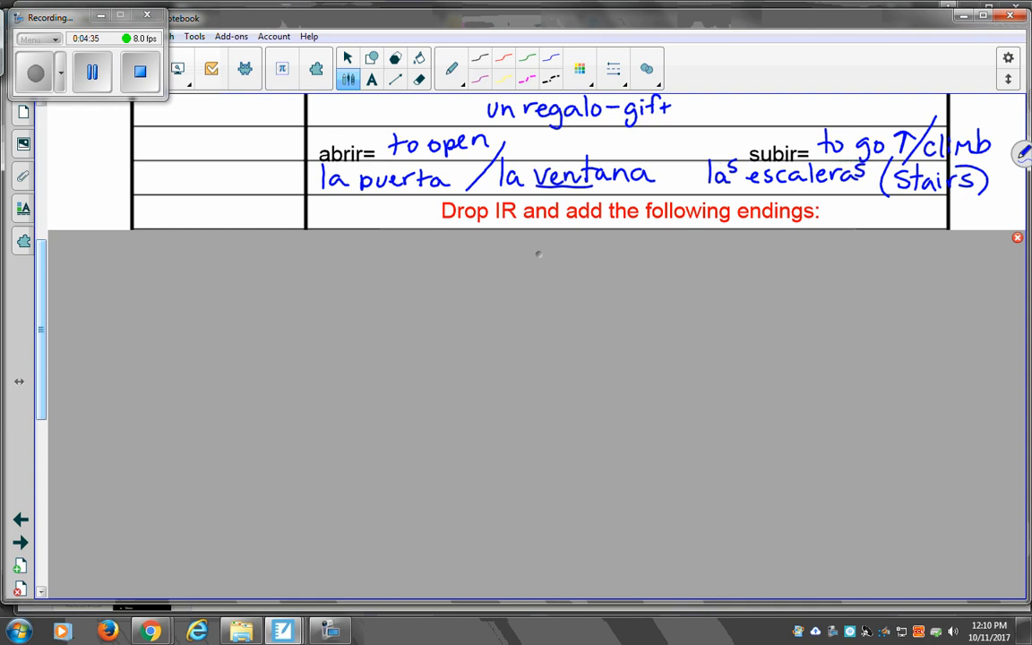
scroll("down", 3)
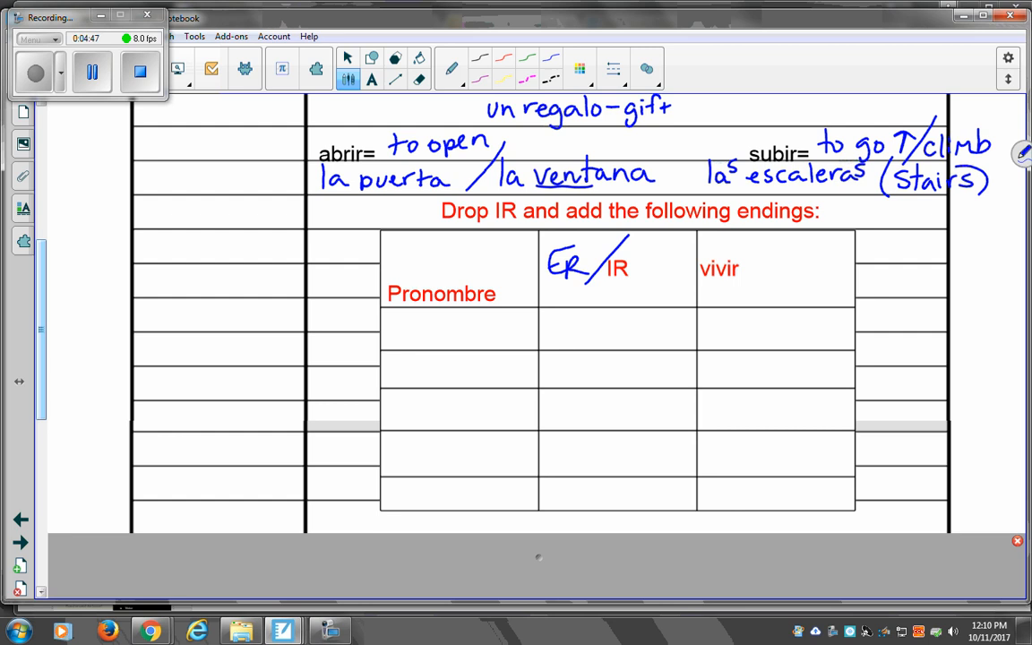
left_click_drag(552, 326, 547, 372)
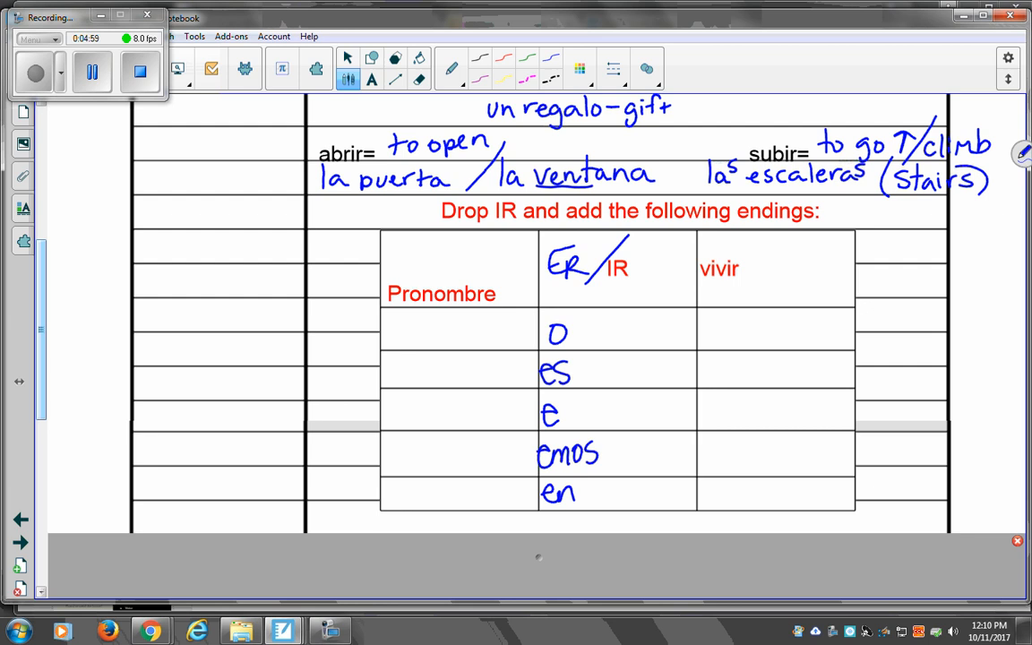
left_click_drag(591, 333, 649, 333)
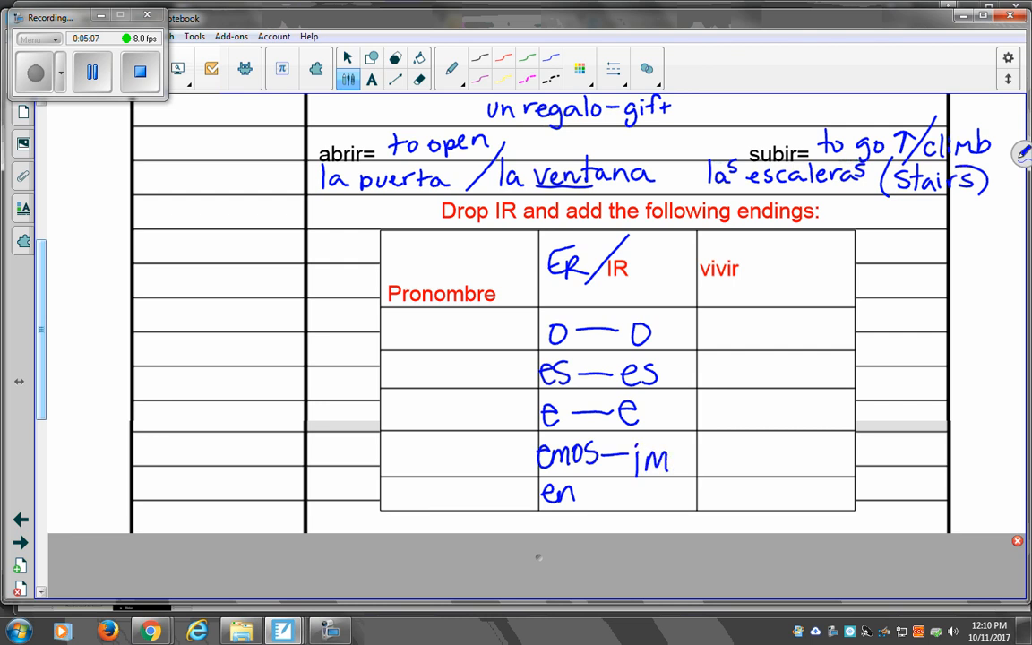
left_click_drag(667, 439, 702, 466)
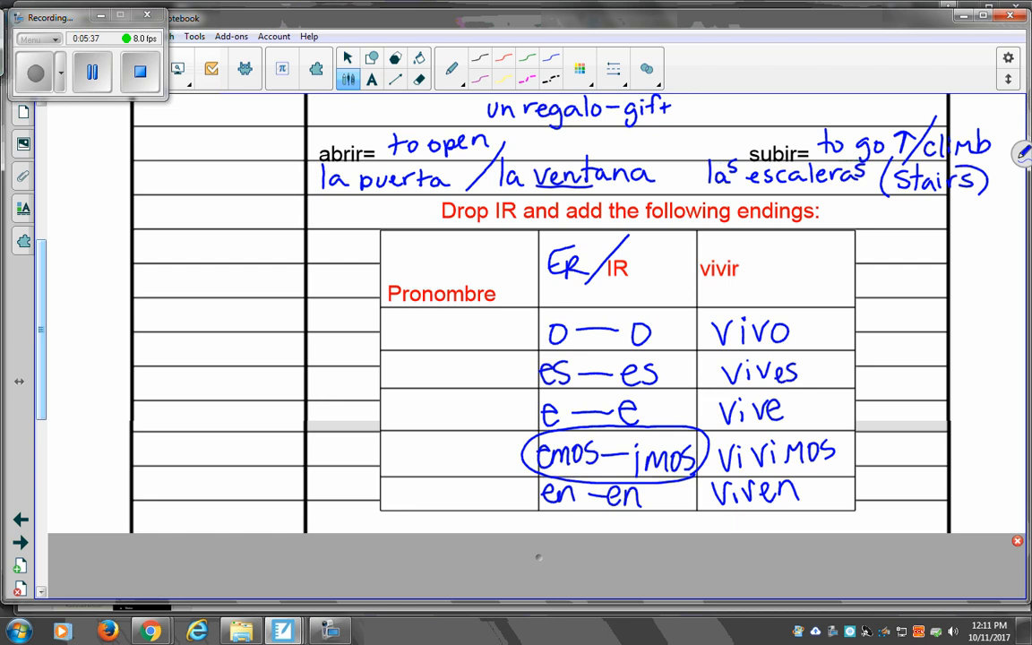
- Write 'Mi tía y yo subimos las escaleras' above sentence 1 and begin sentence 2's translation
scroll("down", 3)
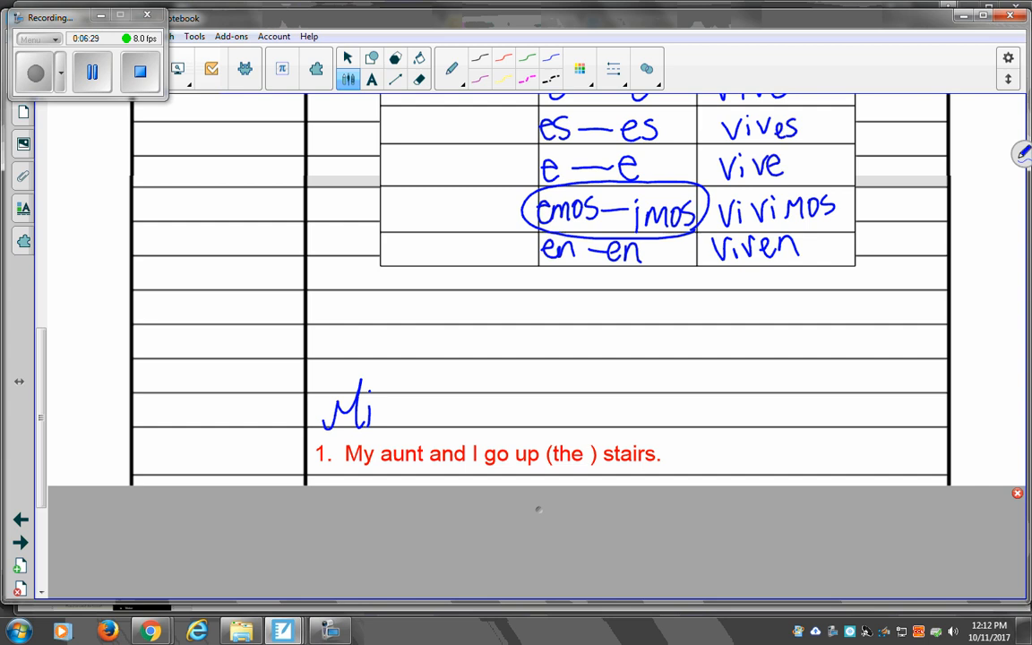
left_click_drag(380, 412, 480, 413)
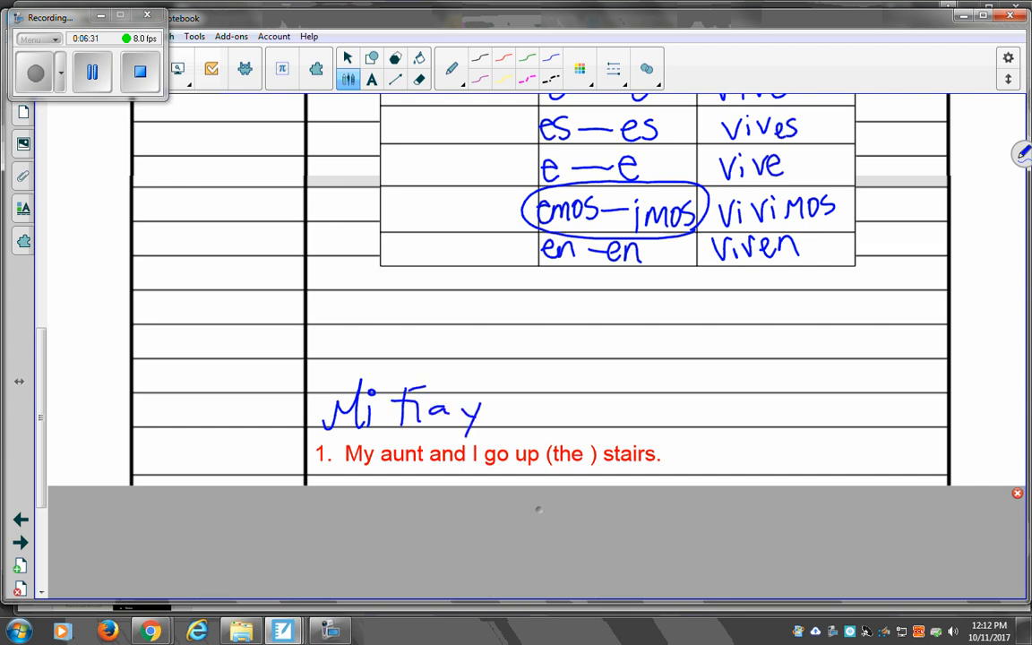
left_click_drag(502, 395, 529, 430)
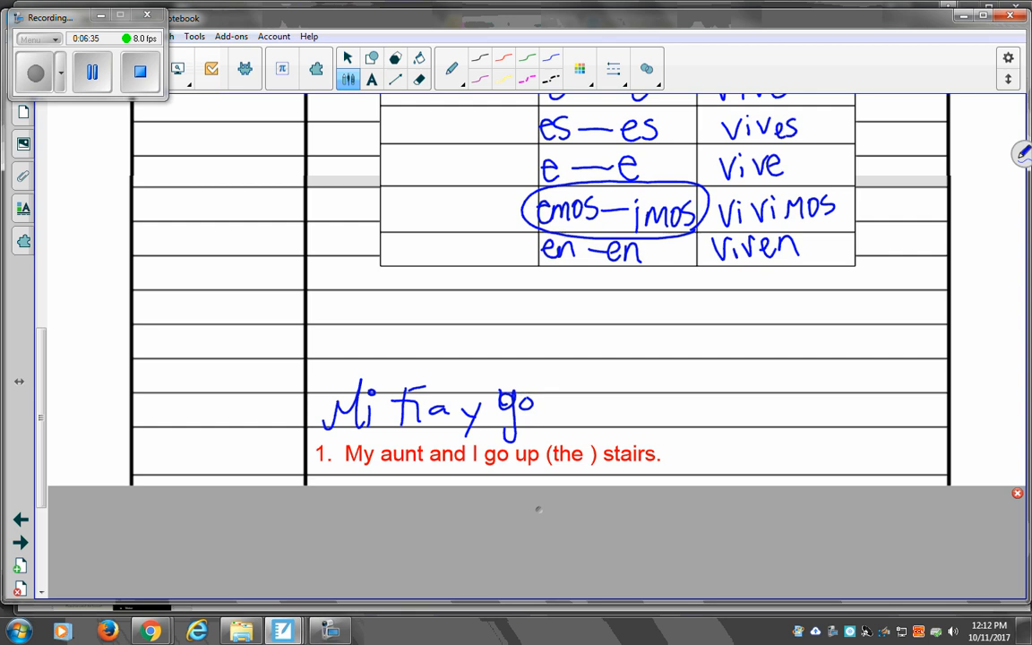
left_click_drag(555, 394, 583, 427)
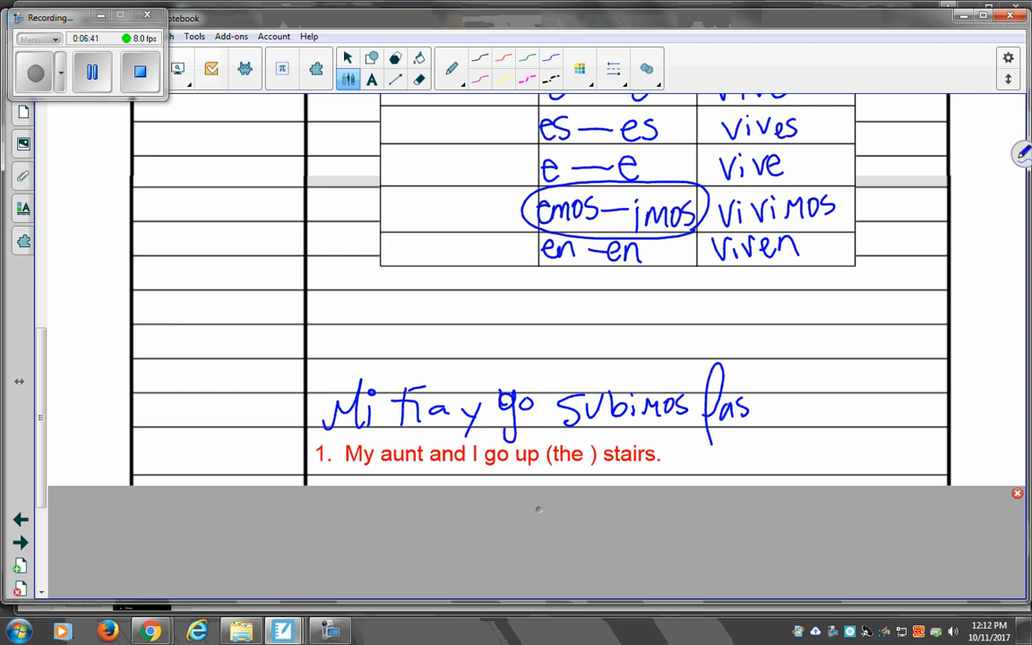
left_click_drag(761, 395, 882, 403)
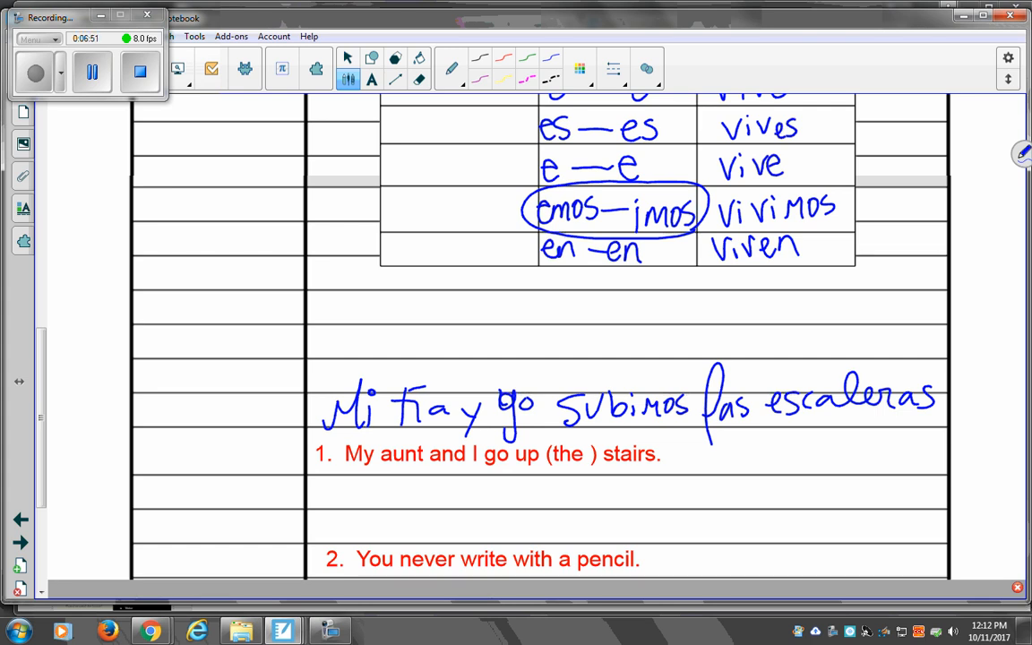
left_click_drag(224, 349, 322, 296)
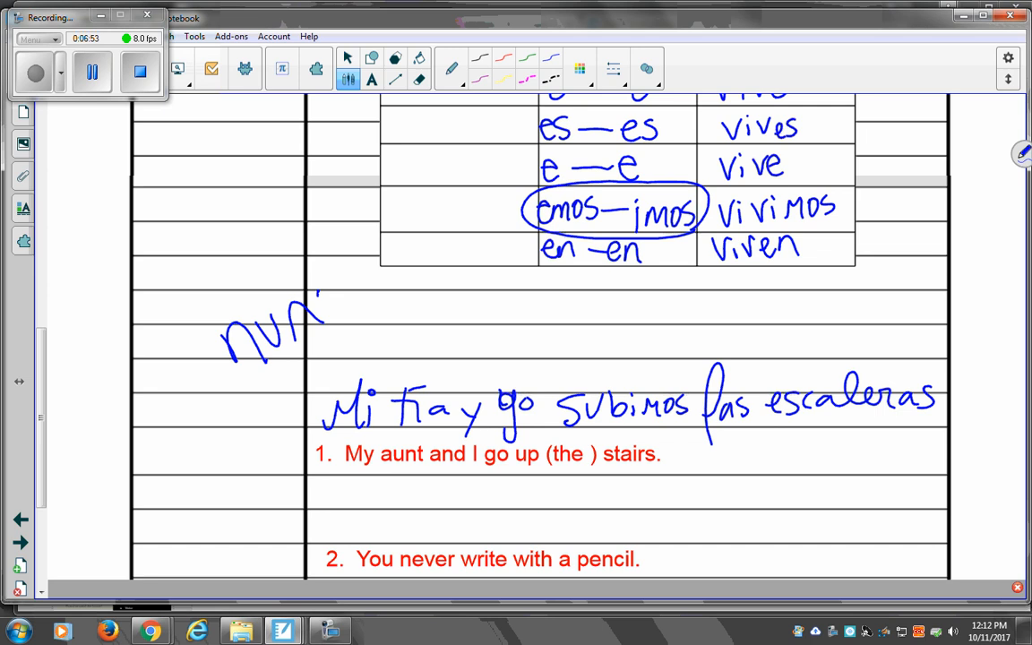